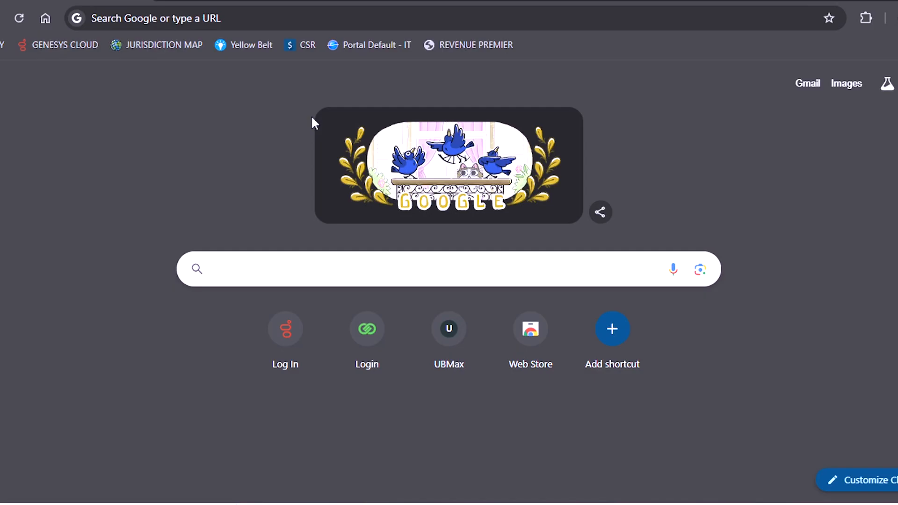
Step: Go to mytax.mo.gov and open the No Tax Due link under Online Services
type("mytax.mo.go")
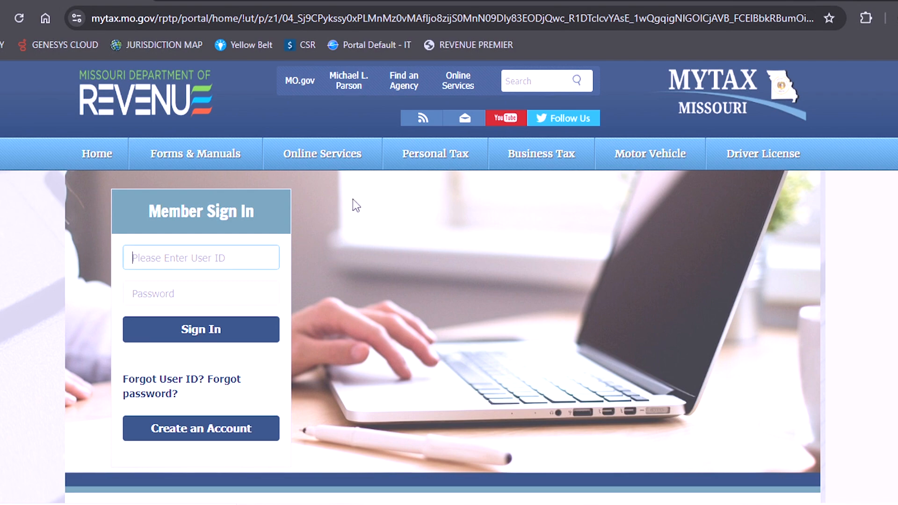
scroll("down", 3)
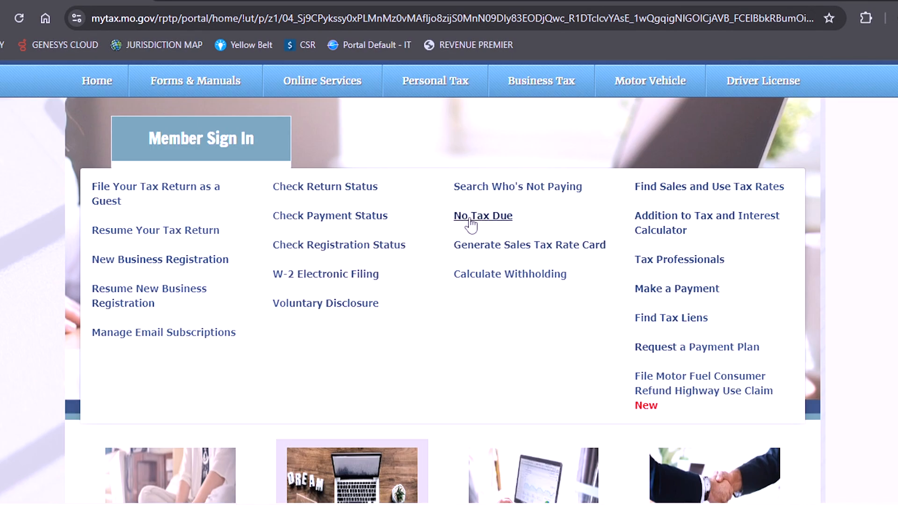
left_click(482, 216)
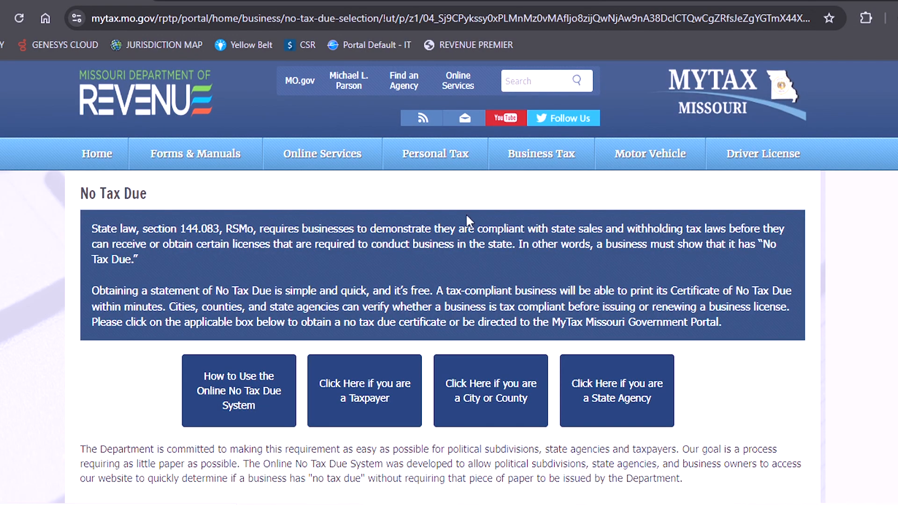
mouse_move(394, 384)
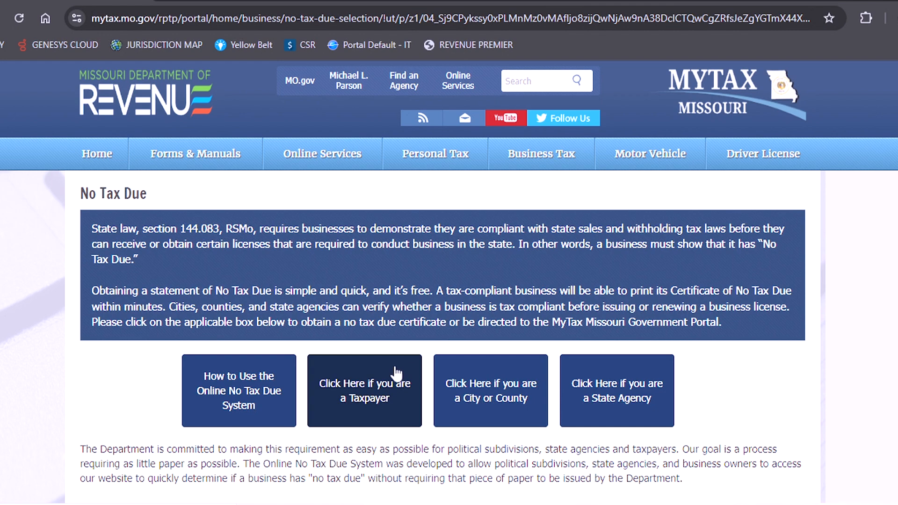
Step: Continue as a taxpayer and submit the business MOID and PIN
left_click(365, 391)
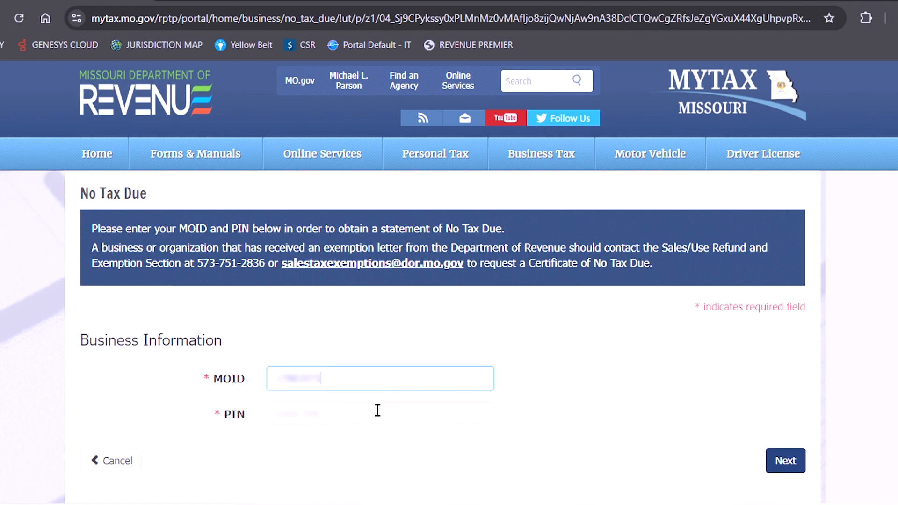
left_click(379, 414)
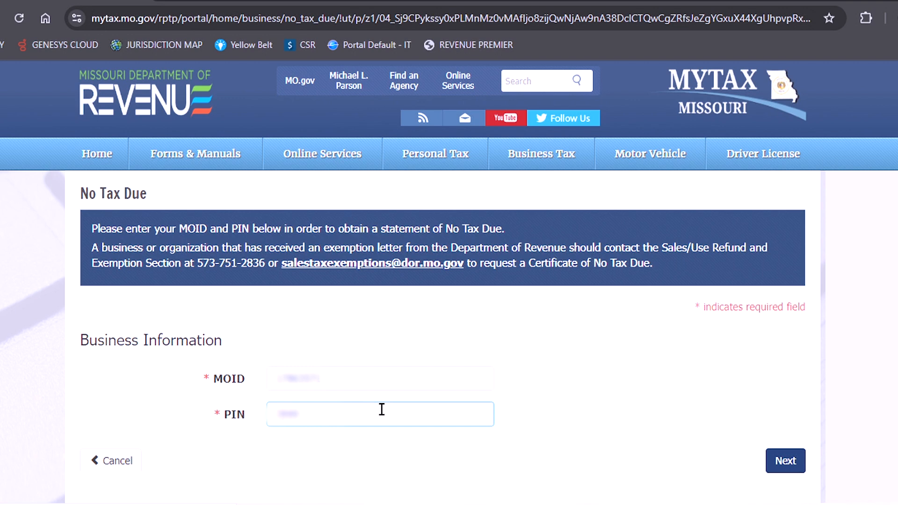
mouse_move(779, 470)
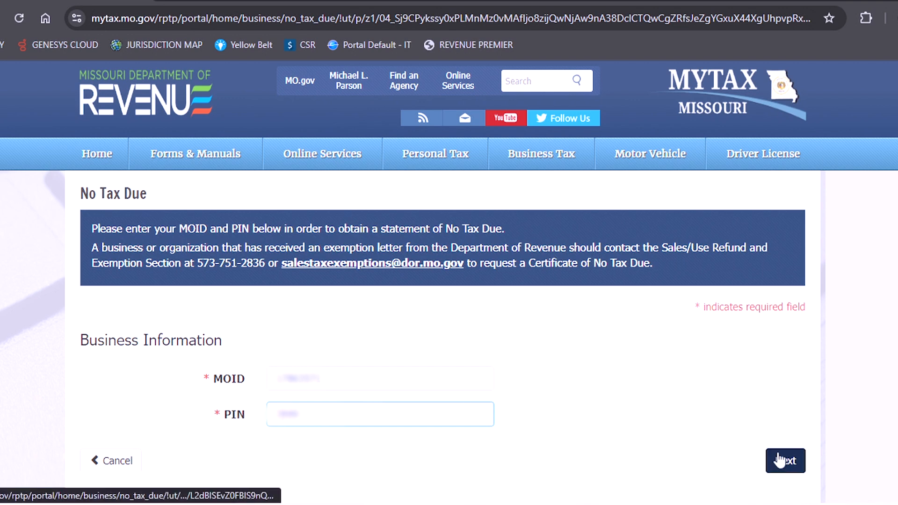
left_click(785, 461)
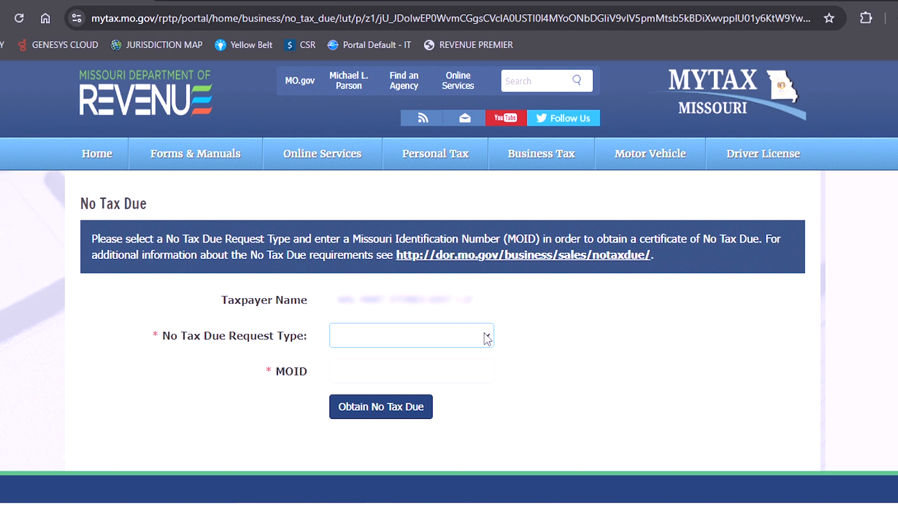
Step: Choose 'No Tax Due - City/County License' as the request type
left_click(411, 335)
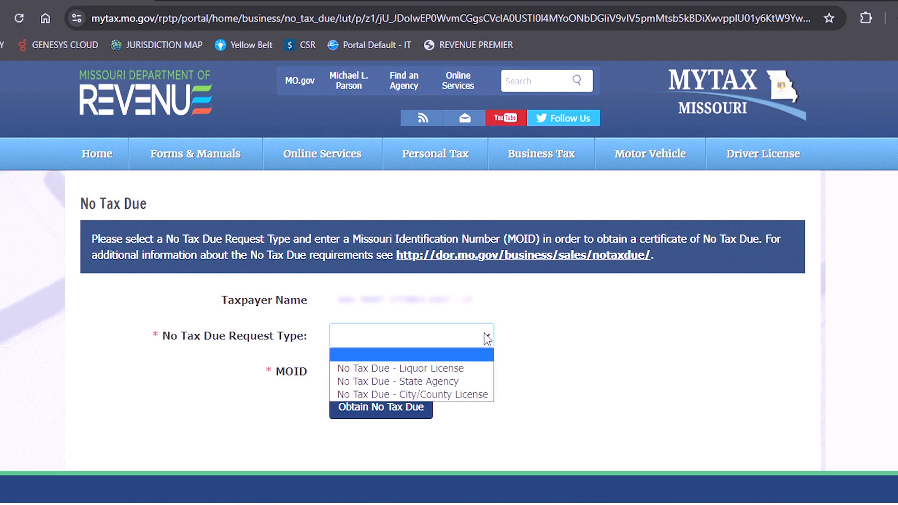
mouse_move(481, 346)
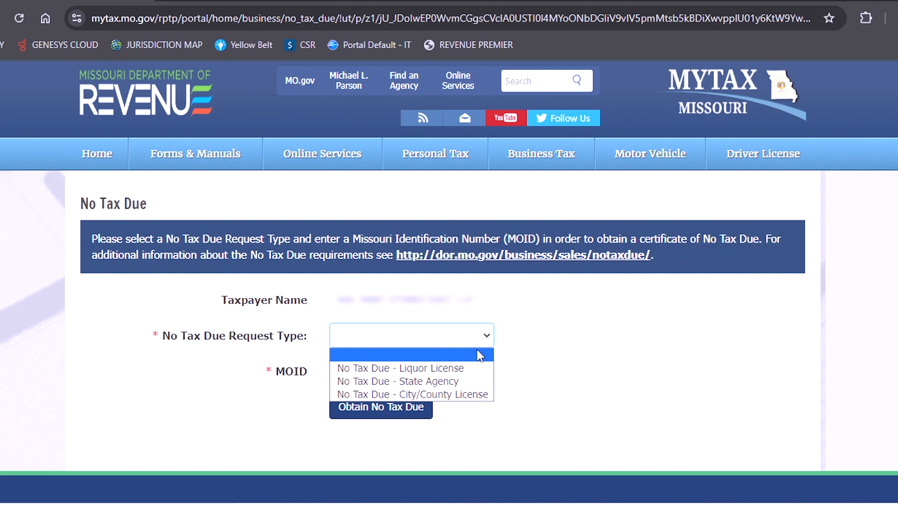
mouse_move(477, 384)
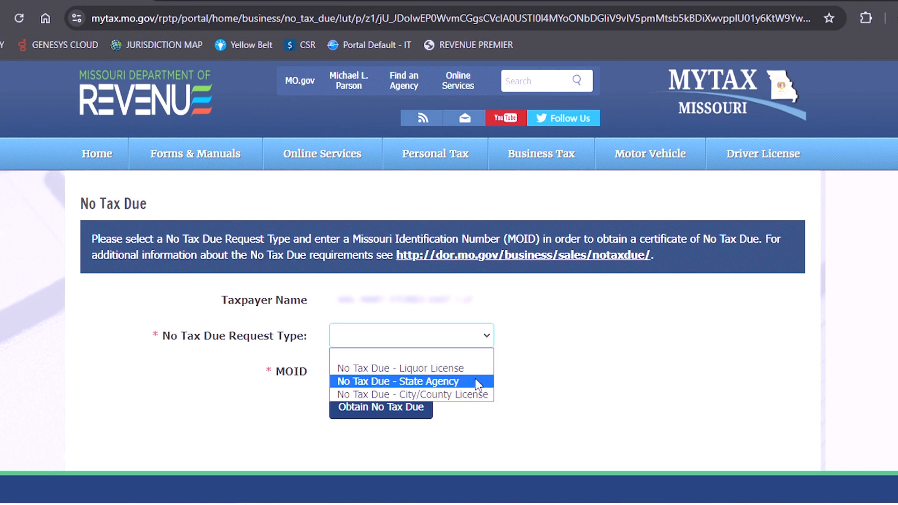
mouse_move(479, 395)
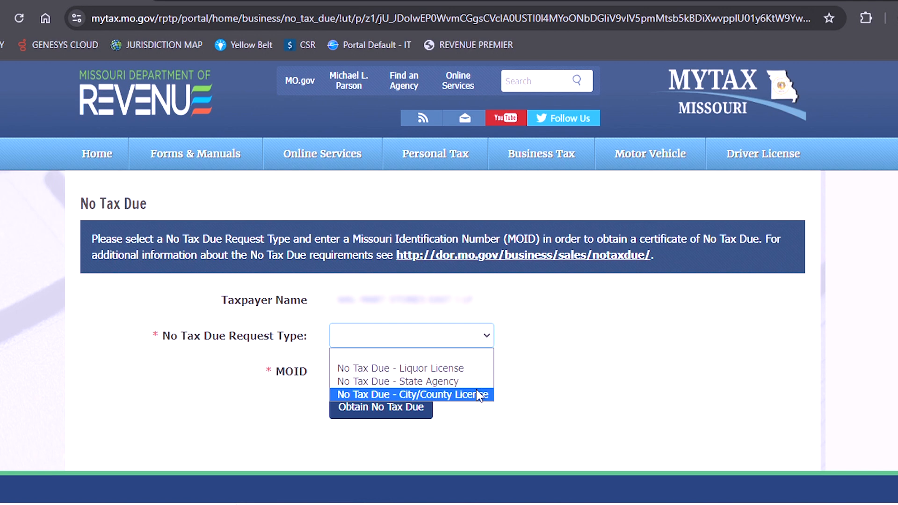
left_click(411, 394)
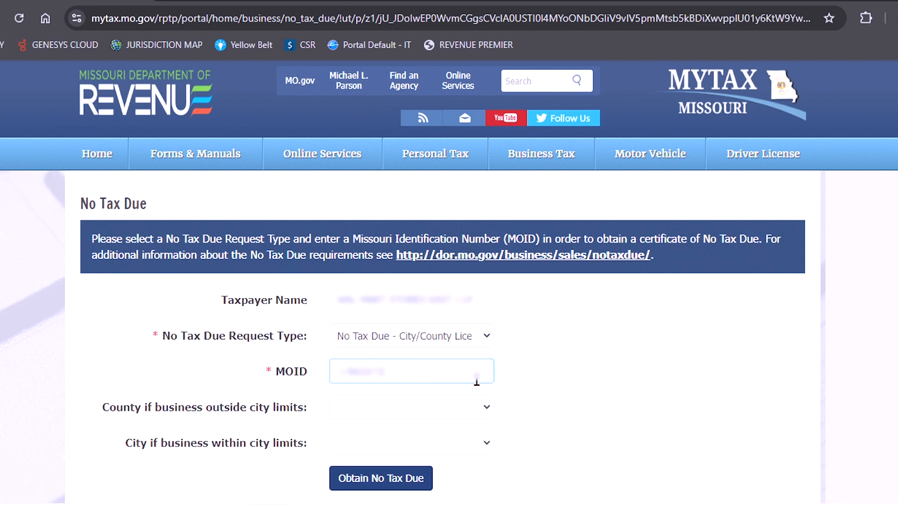
mouse_move(480, 391)
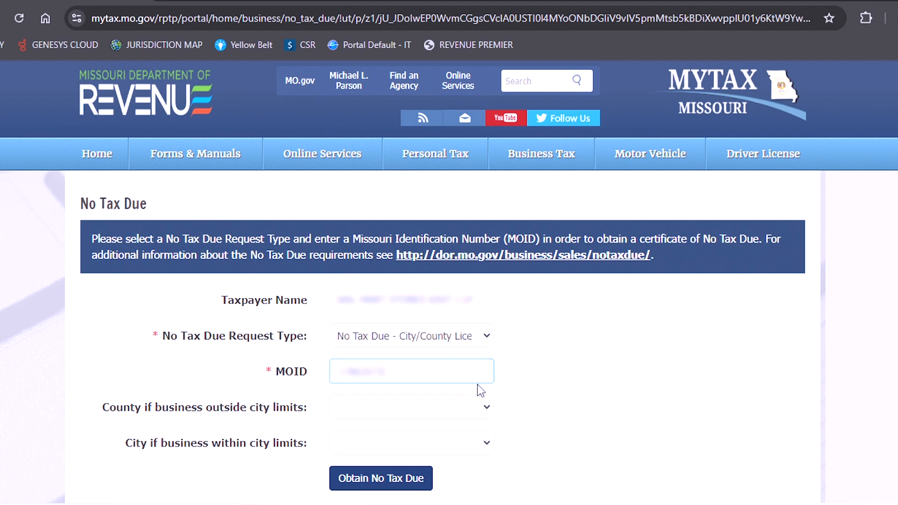
mouse_move(487, 450)
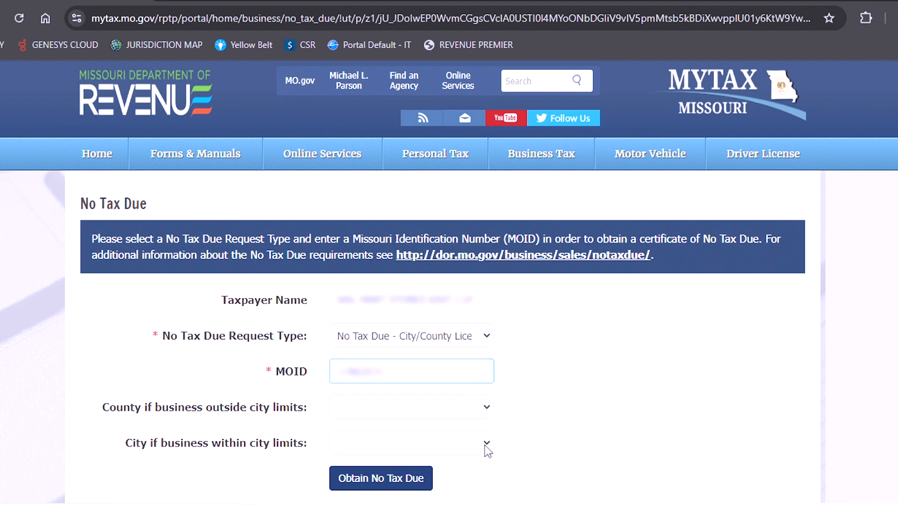
mouse_move(488, 449)
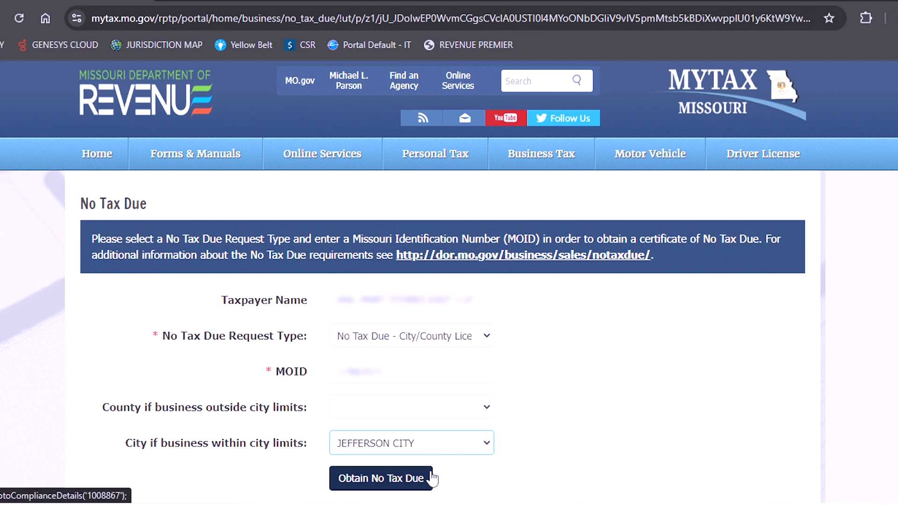
left_click(382, 479)
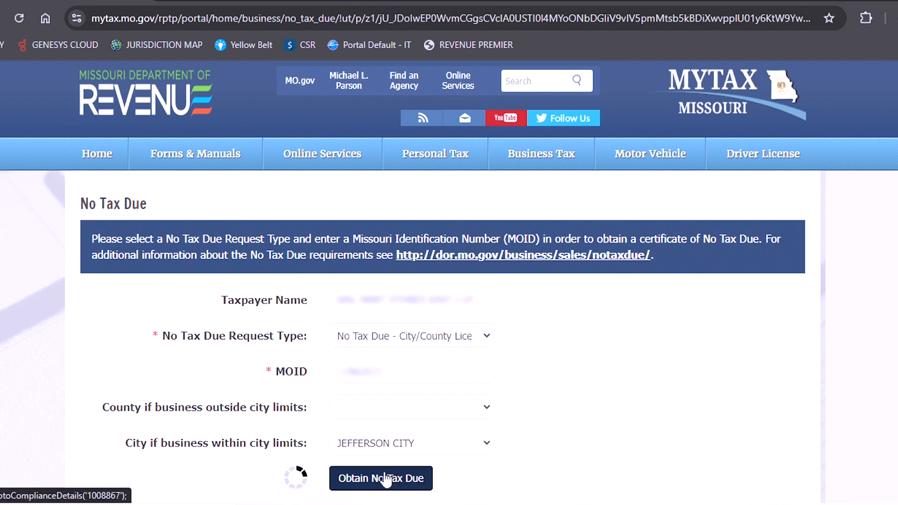
left_click(381, 479)
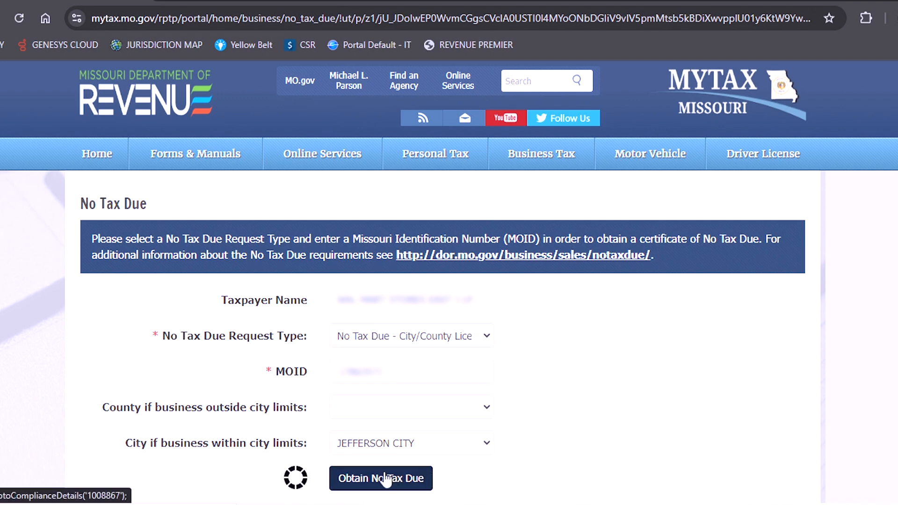
left_click(381, 478)
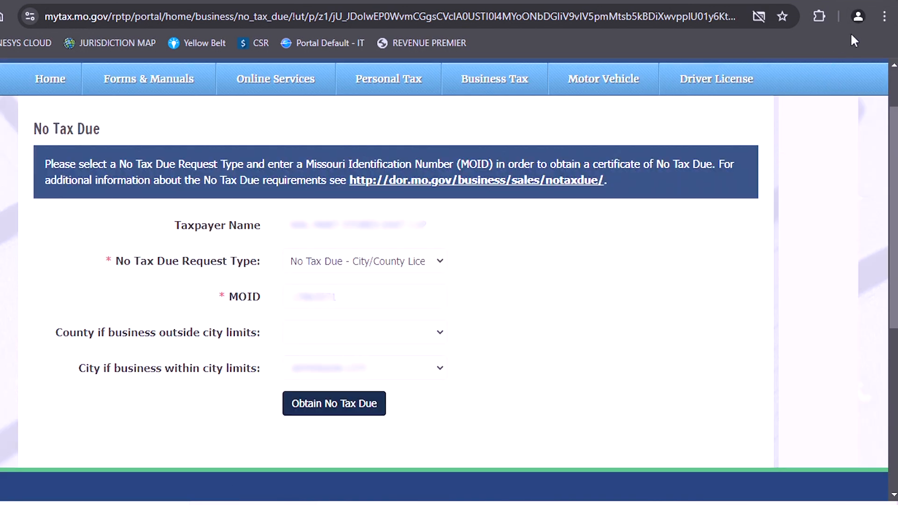
Step: Allow sites to send pop-ups in Chrome site settings, then request the certificate again
left_click(884, 16)
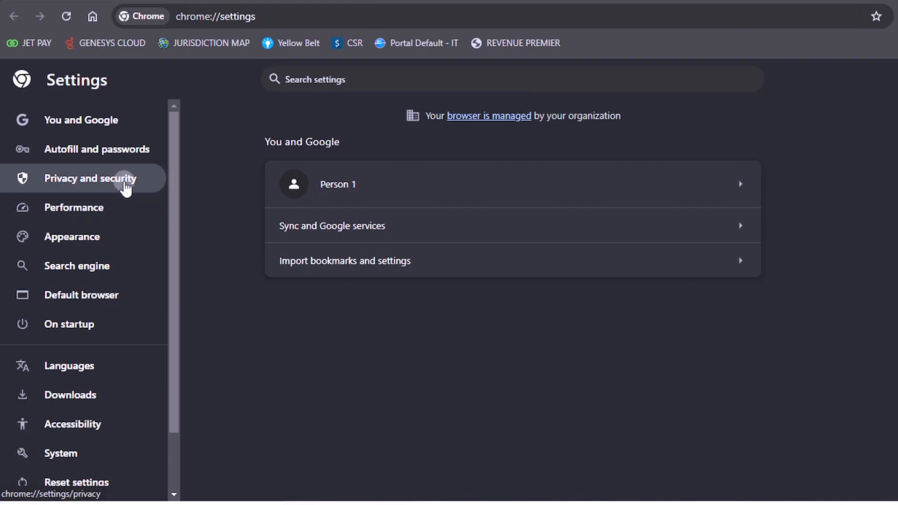
left_click(90, 179)
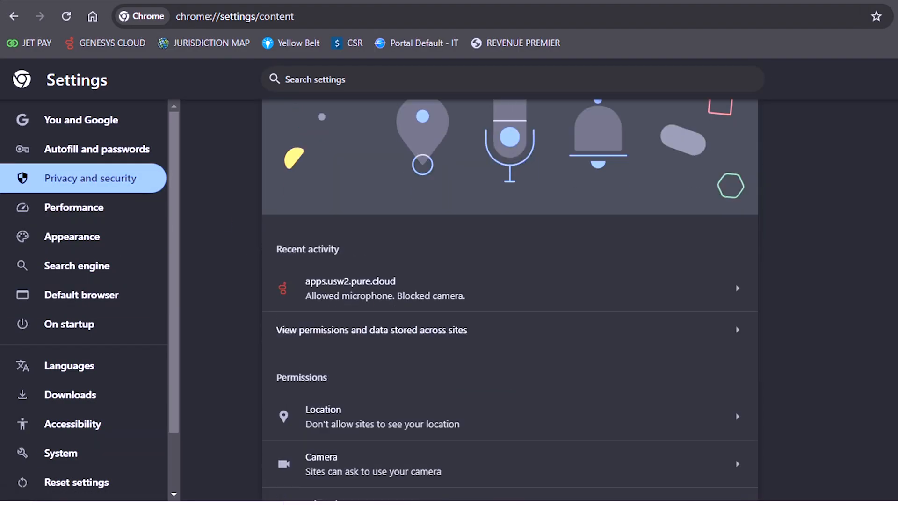
scroll("down", 3)
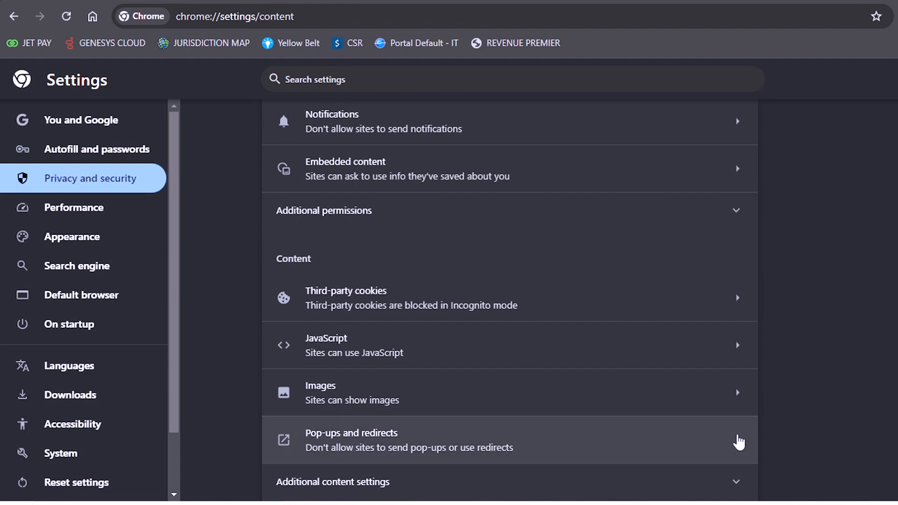
left_click(350, 440)
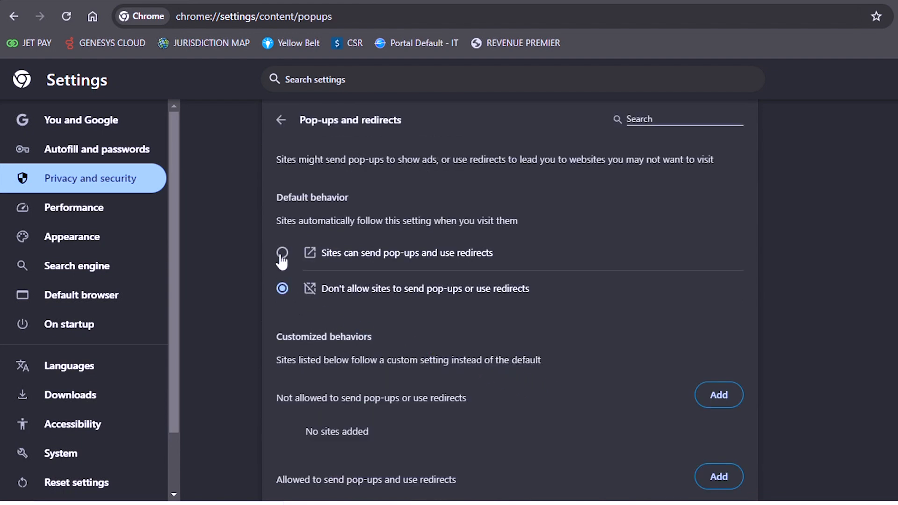
left_click(282, 253)
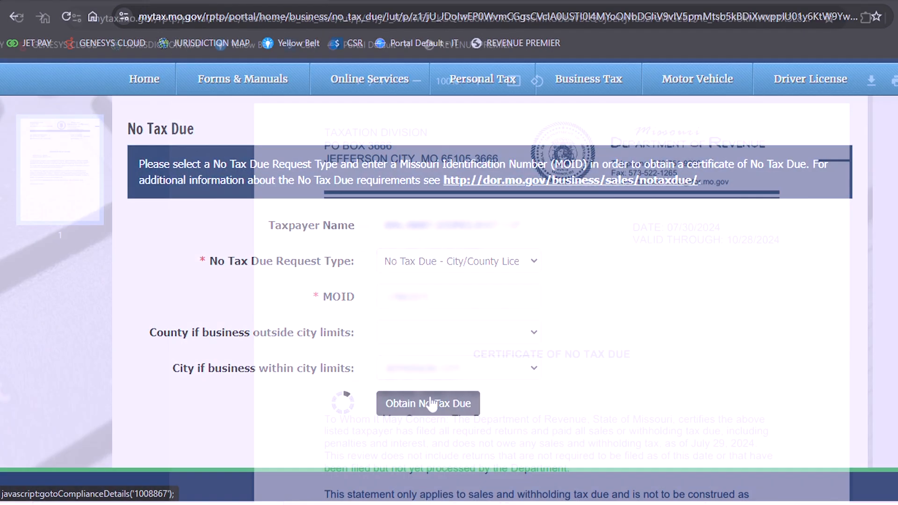
left_click(429, 404)
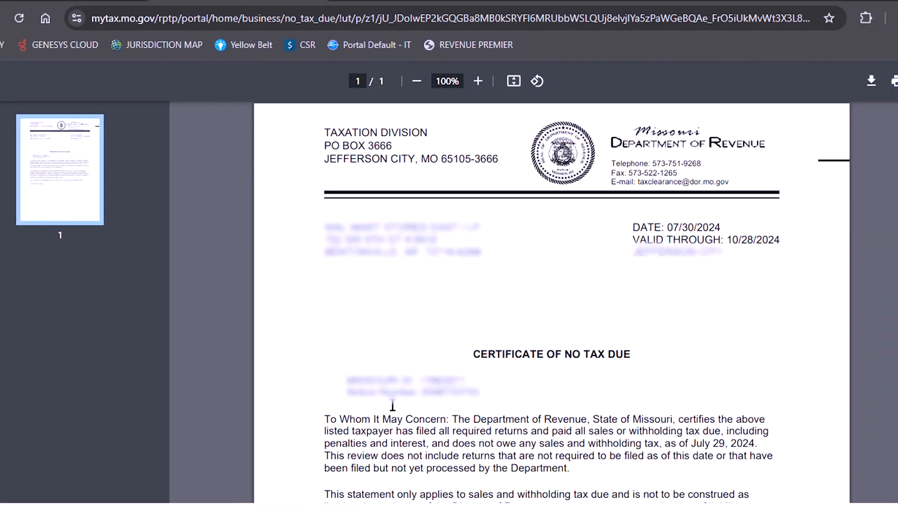